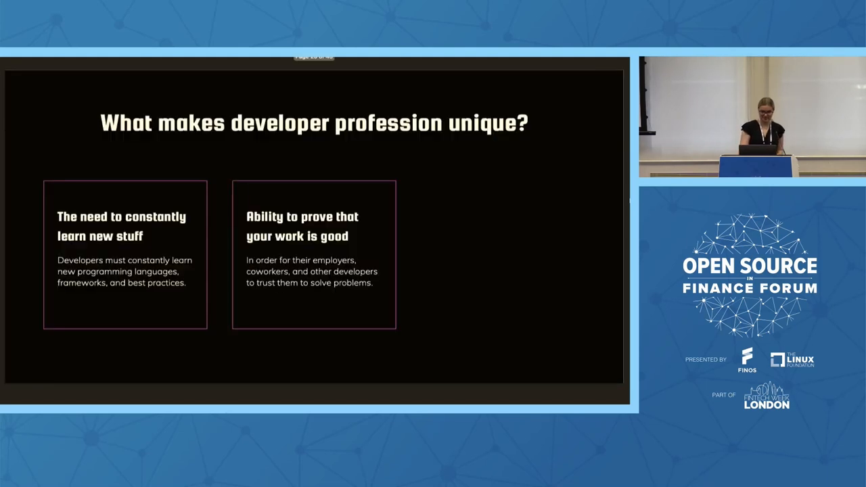
key("Right")
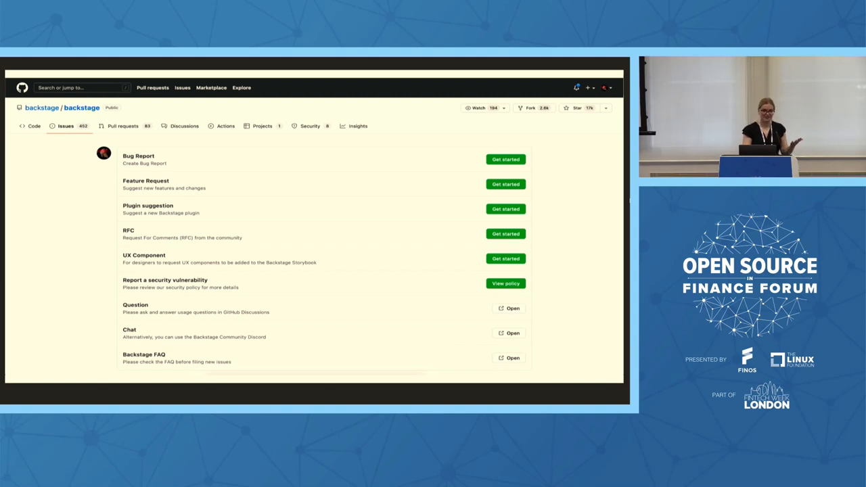
left_click(30, 125)
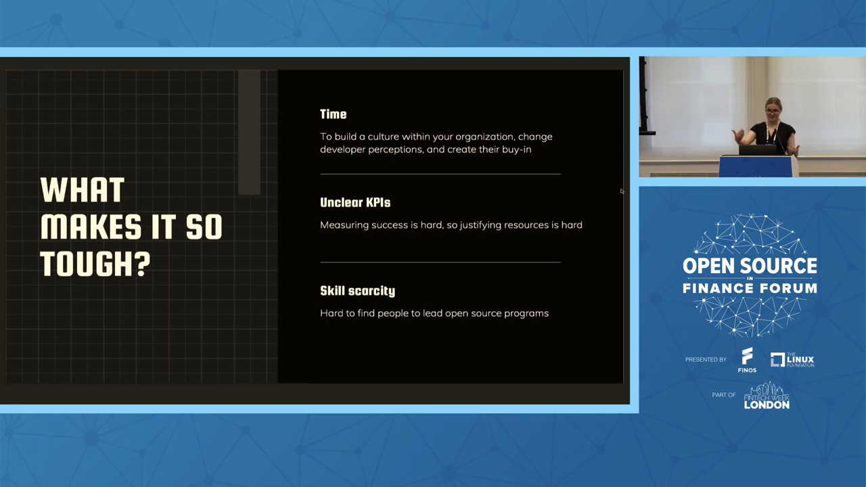
mouse_move(614, 219)
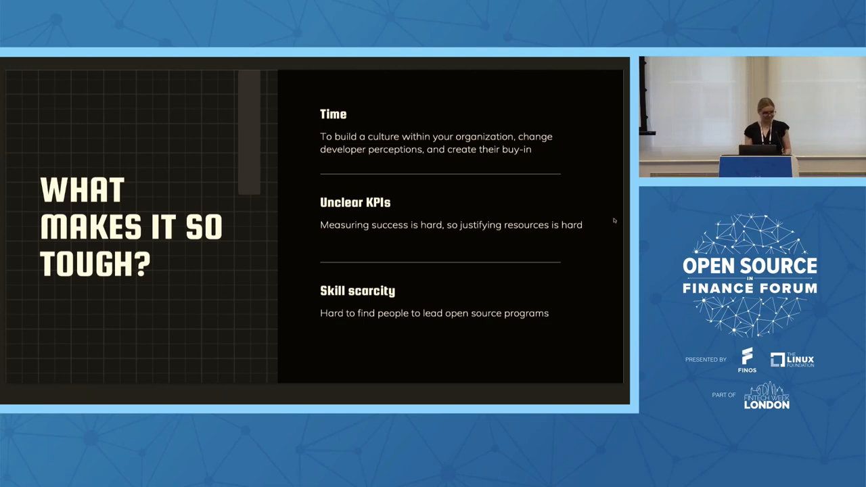
key("Right")
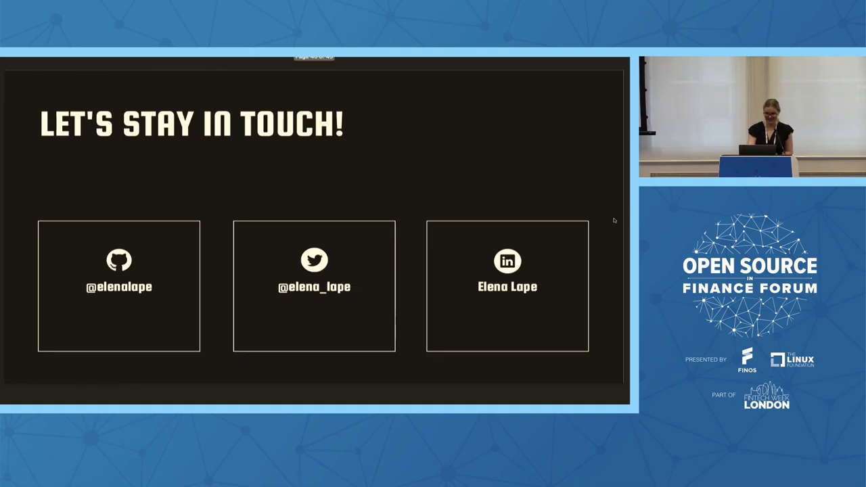